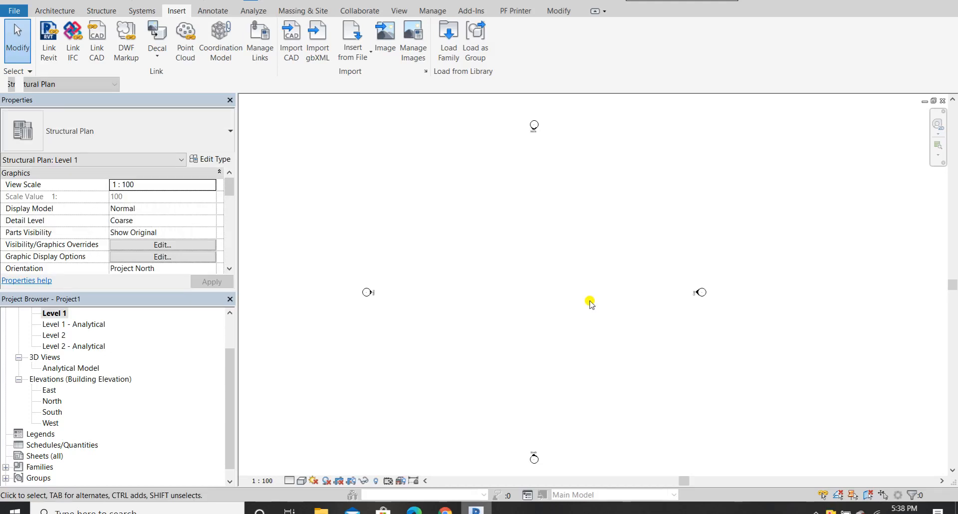
mouse_move(657, 251)
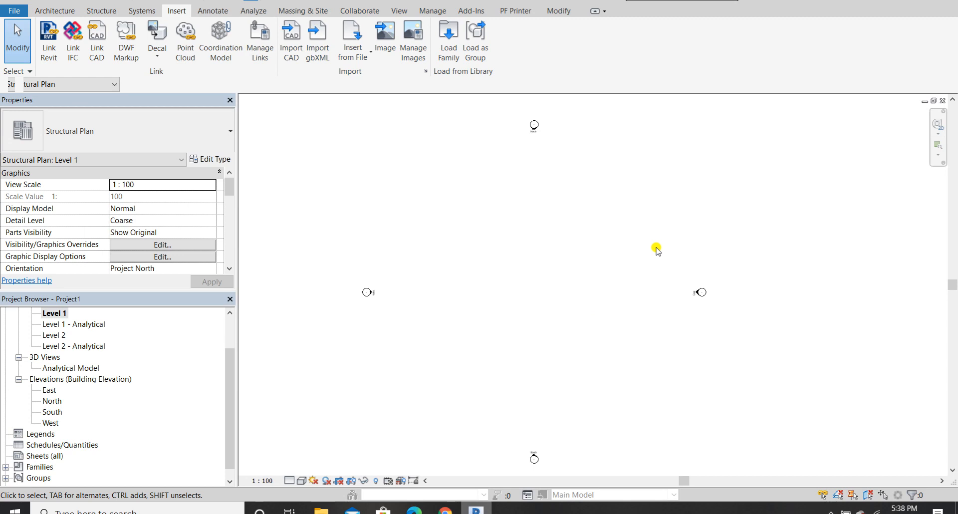
mouse_move(185, 41)
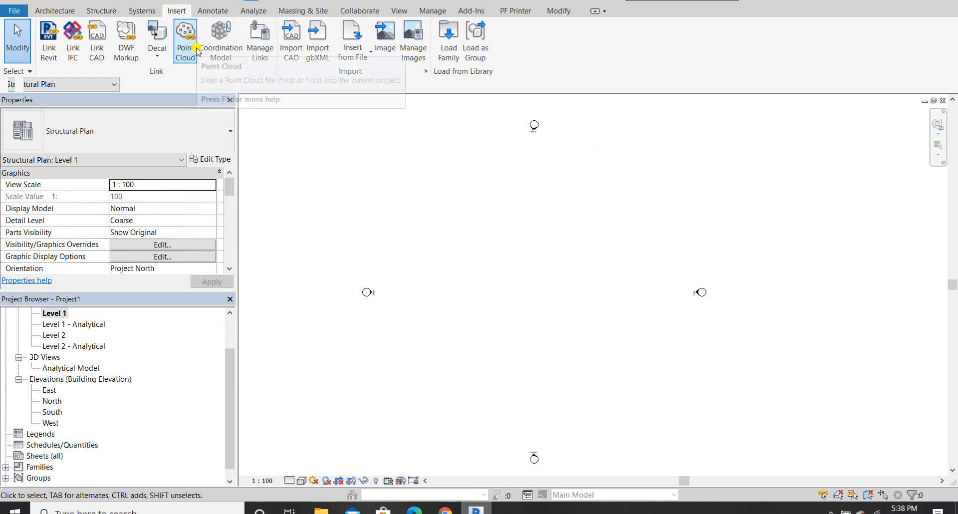
mouse_move(176, 10)
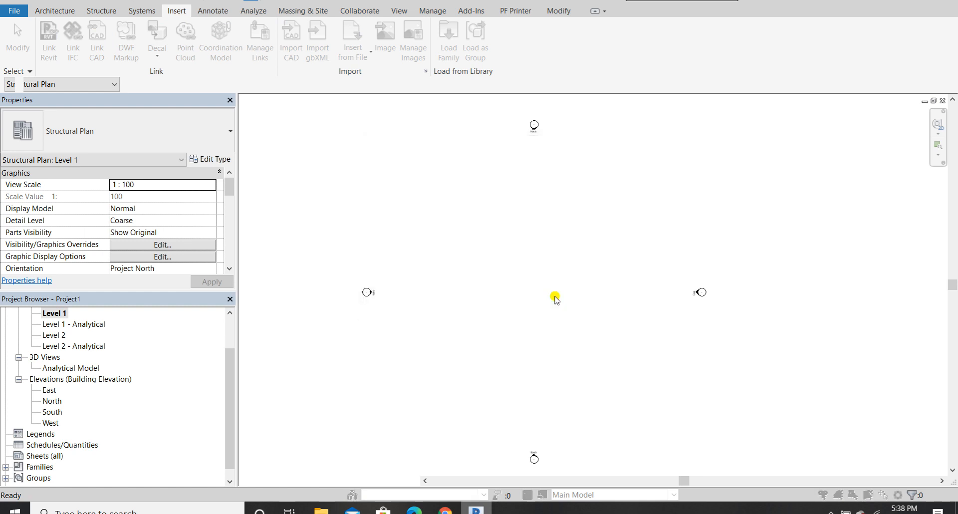
- Choose Grids.dwg from Supporting Docs in the Link CAD dialog
left_click(96, 37)
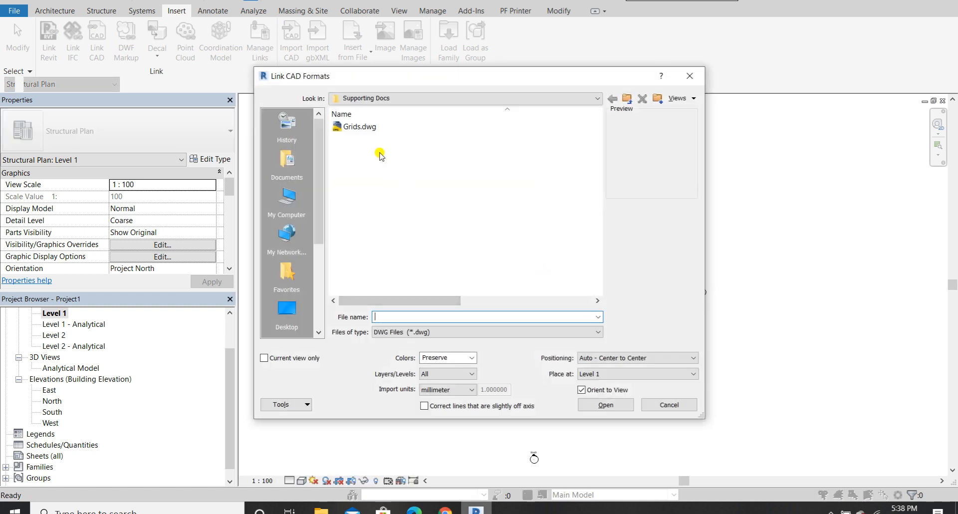
left_click(358, 126)
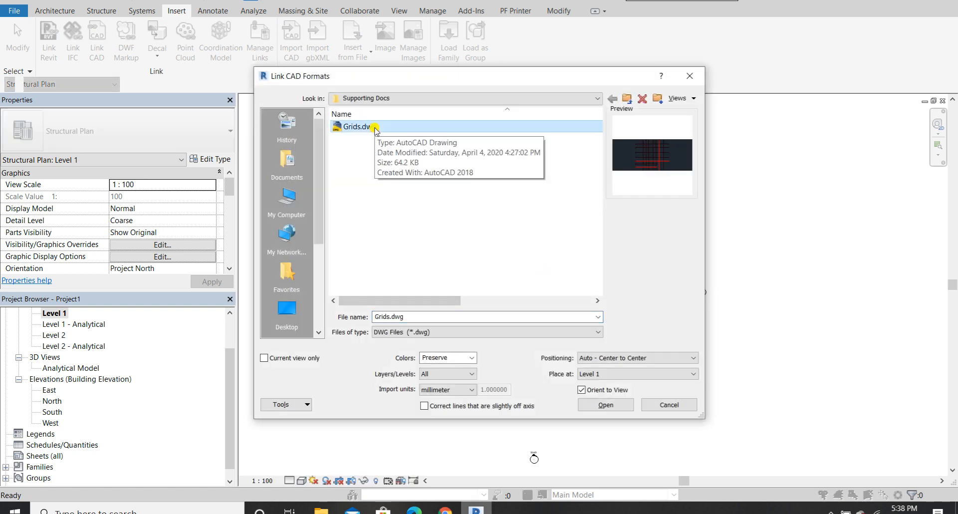
mouse_move(459, 391)
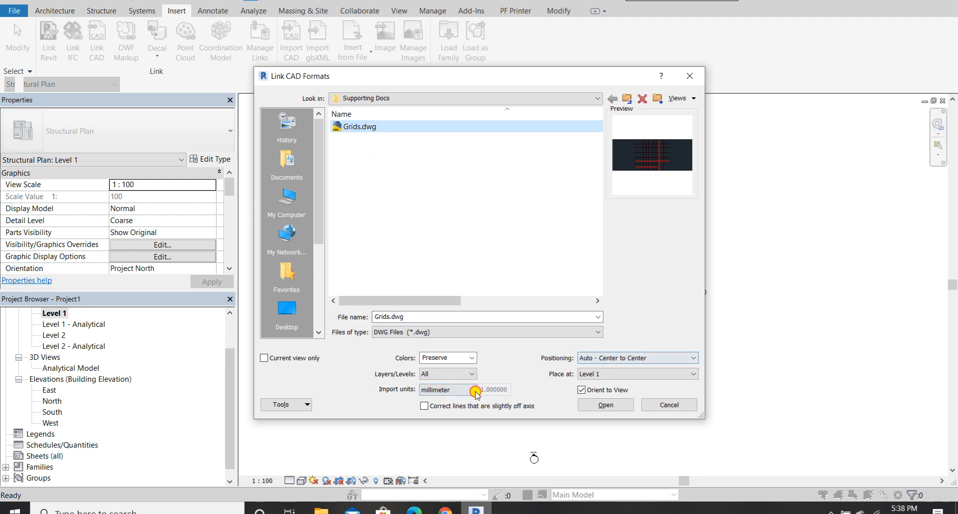
mouse_move(611, 358)
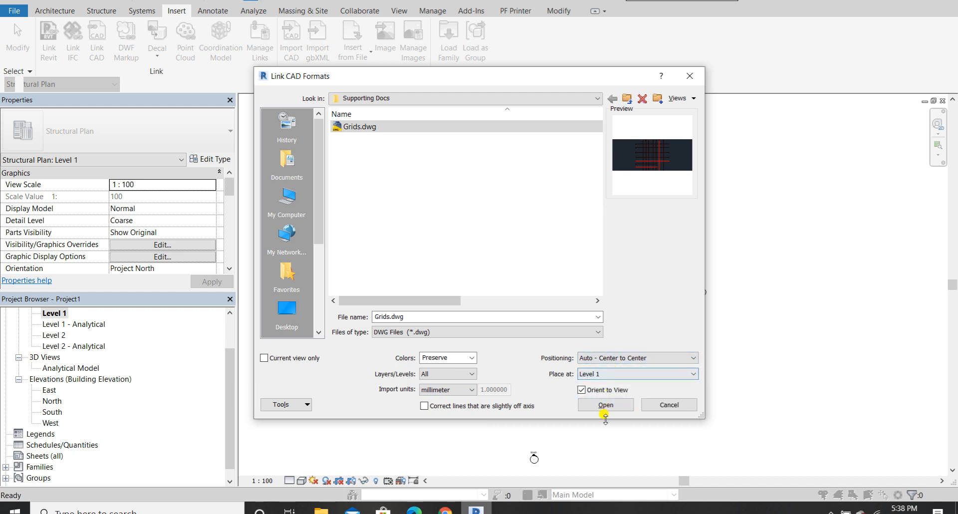
- Link Grids.dwg into the Level 1 structural plan and switch to the Manage tools
left_click(604, 404)
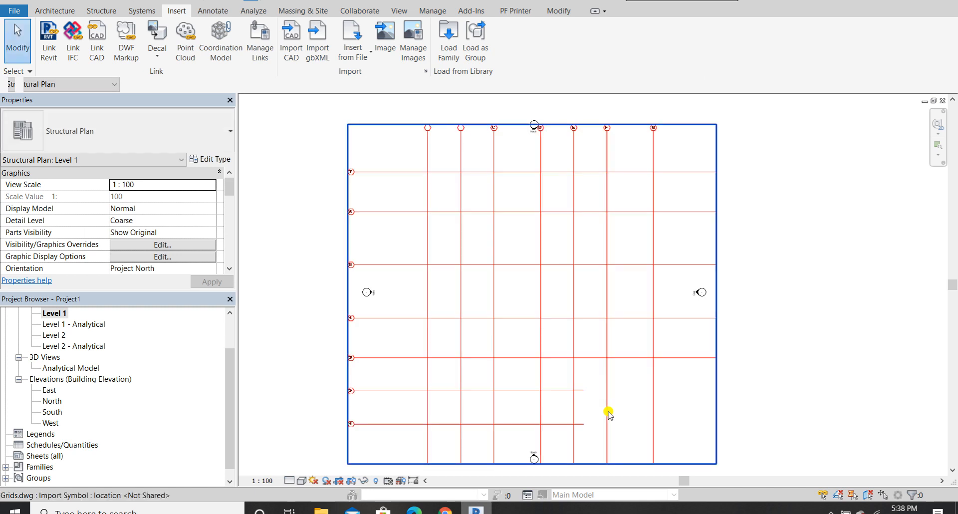
mouse_move(609, 415)
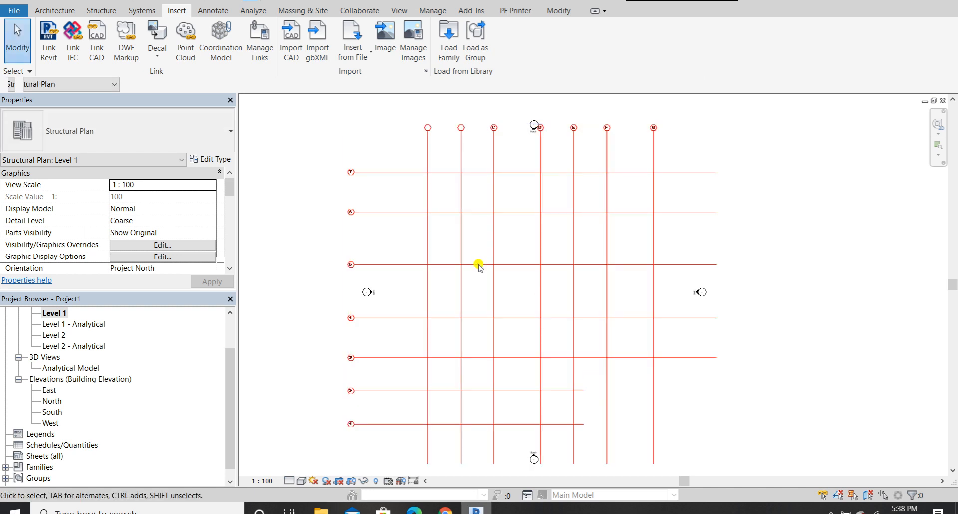
left_click(433, 10)
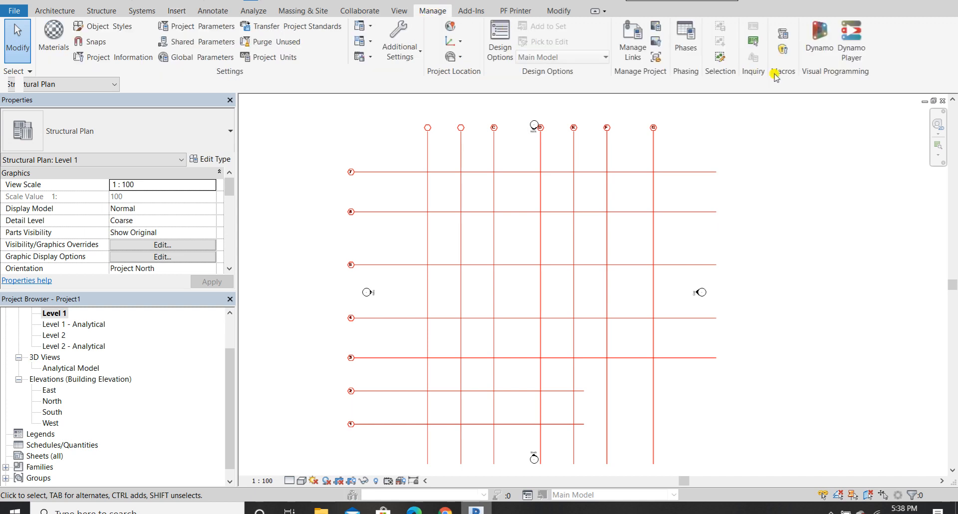
mouse_move(683, 252)
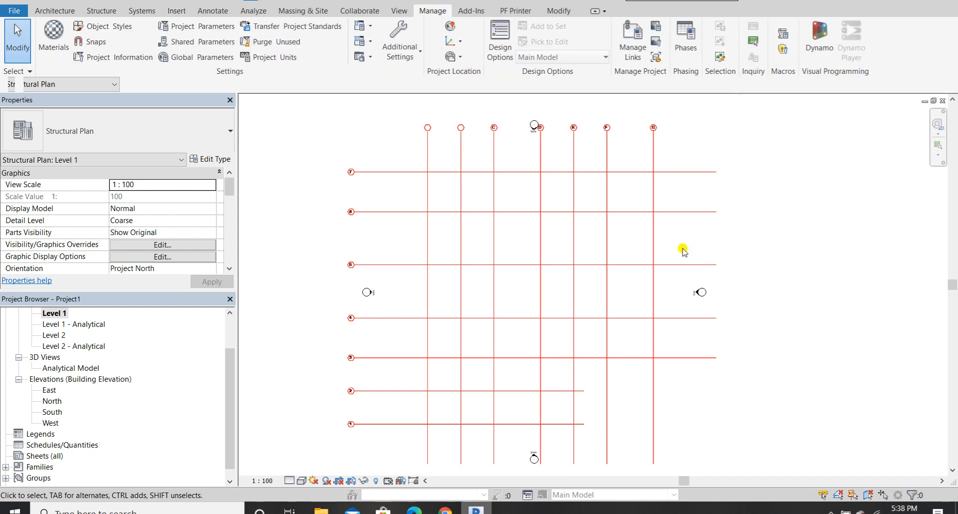
- Pick the linked Grids.dwg as input of 'Grid placing from cad' and run it
left_click(852, 37)
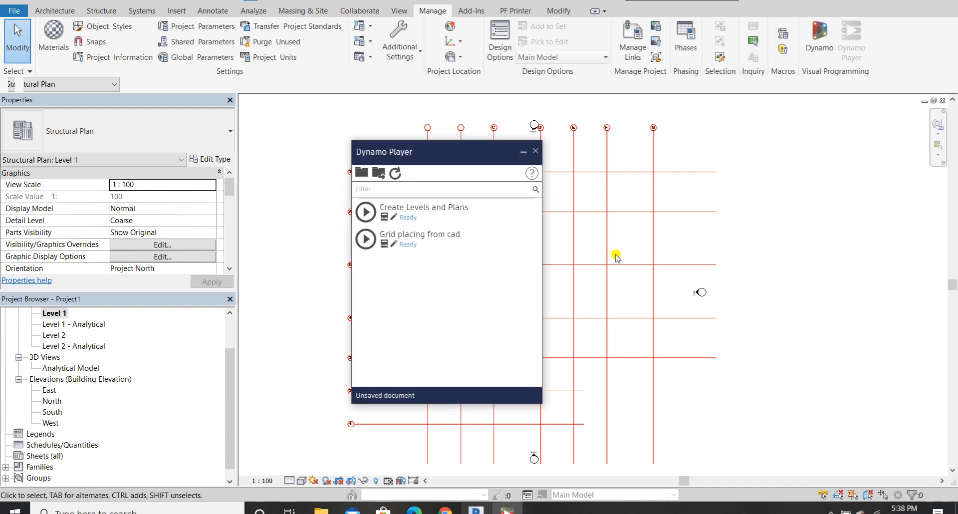
mouse_move(383, 243)
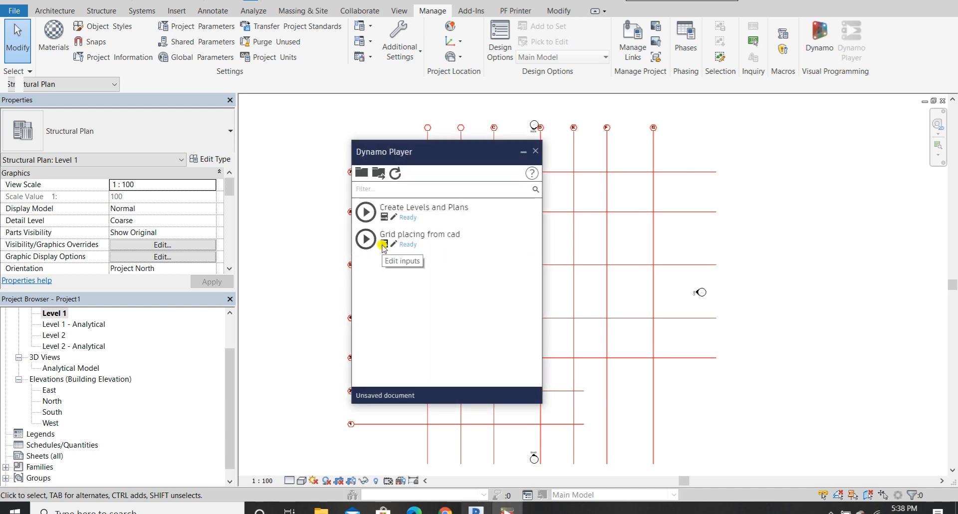
mouse_move(445, 236)
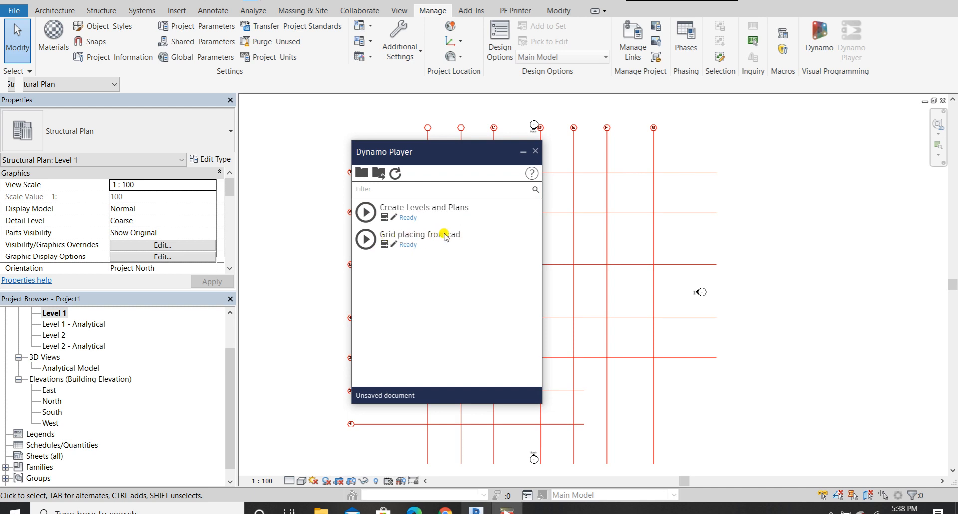
mouse_move(403, 256)
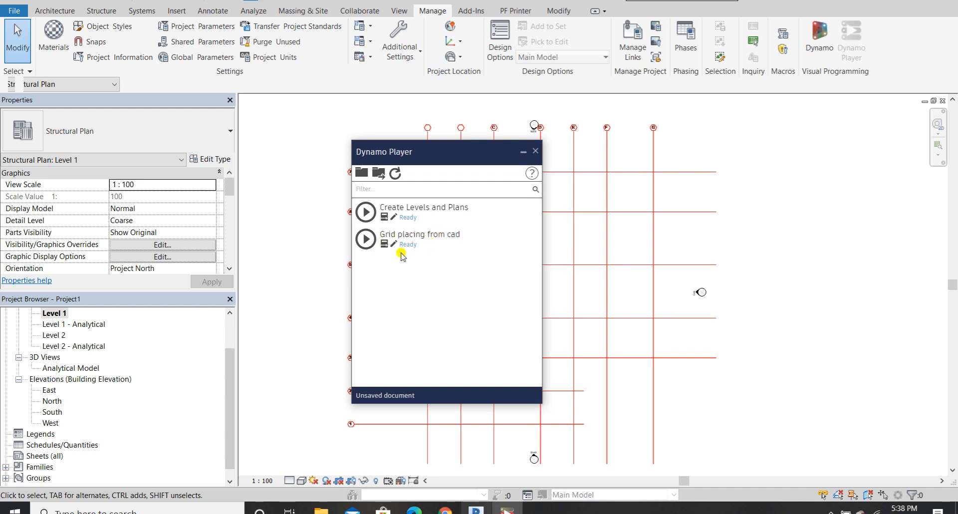
mouse_move(387, 243)
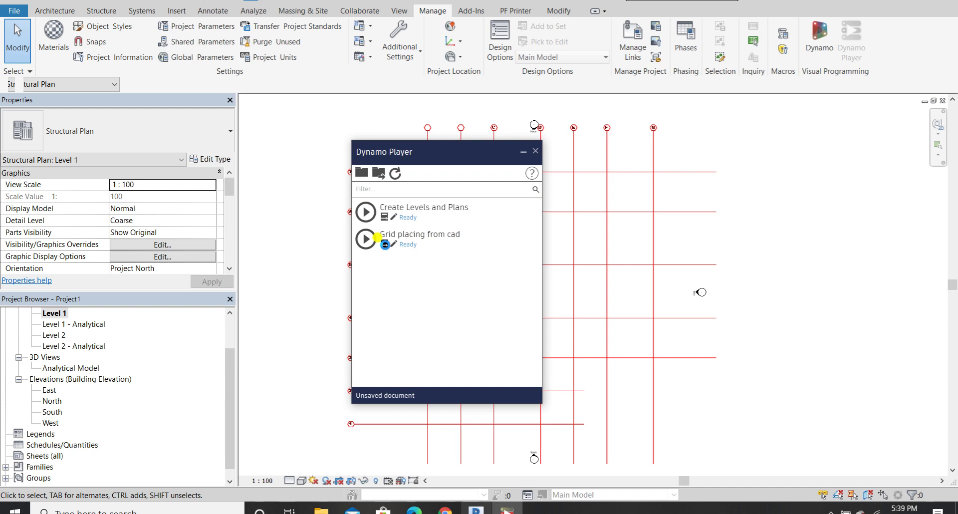
left_click(365, 238)
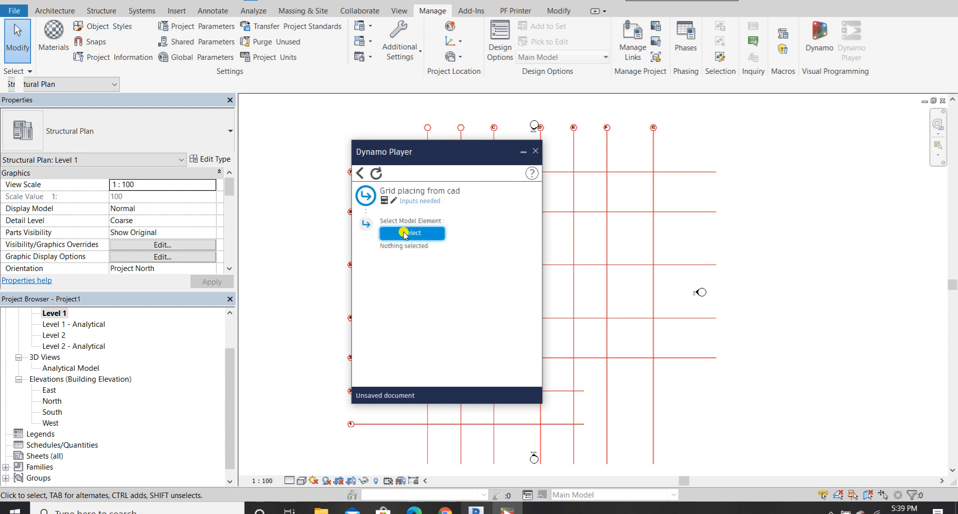
left_click(412, 233)
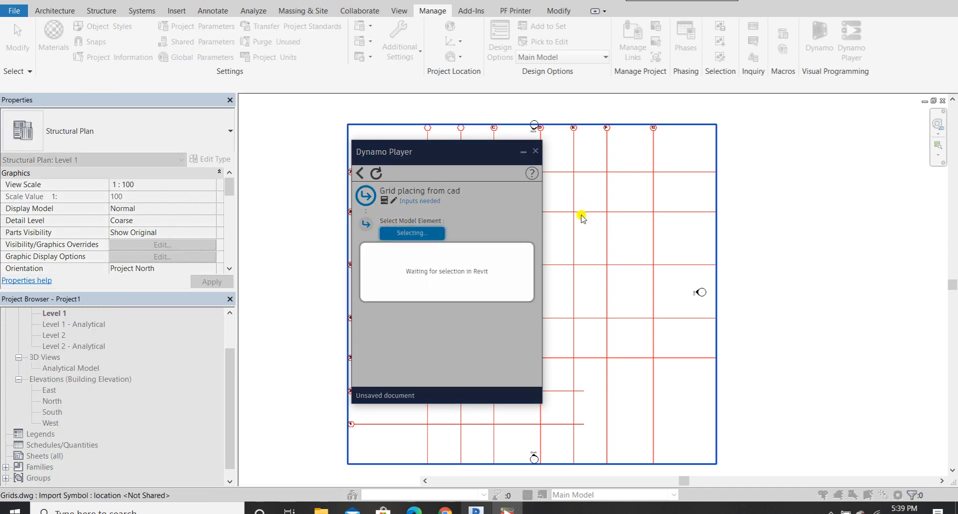
left_click(581, 214)
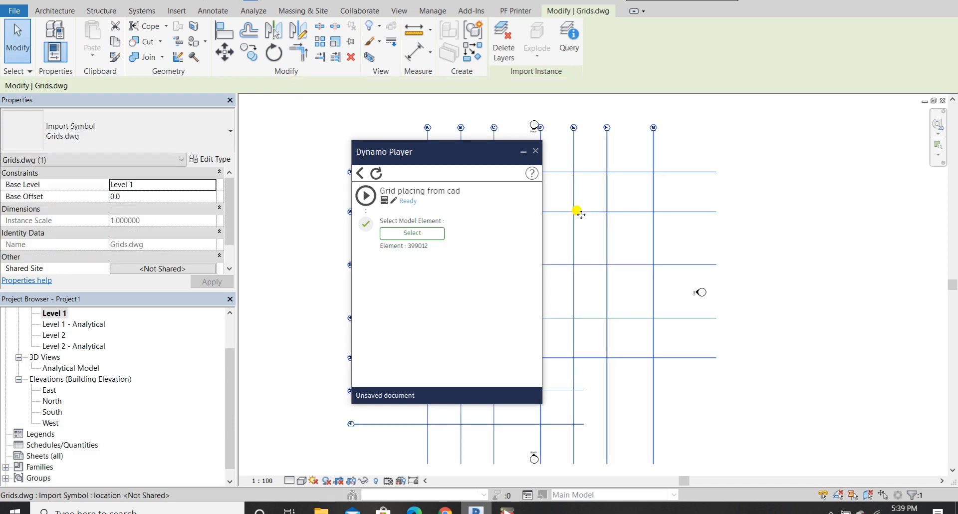
left_click(366, 196)
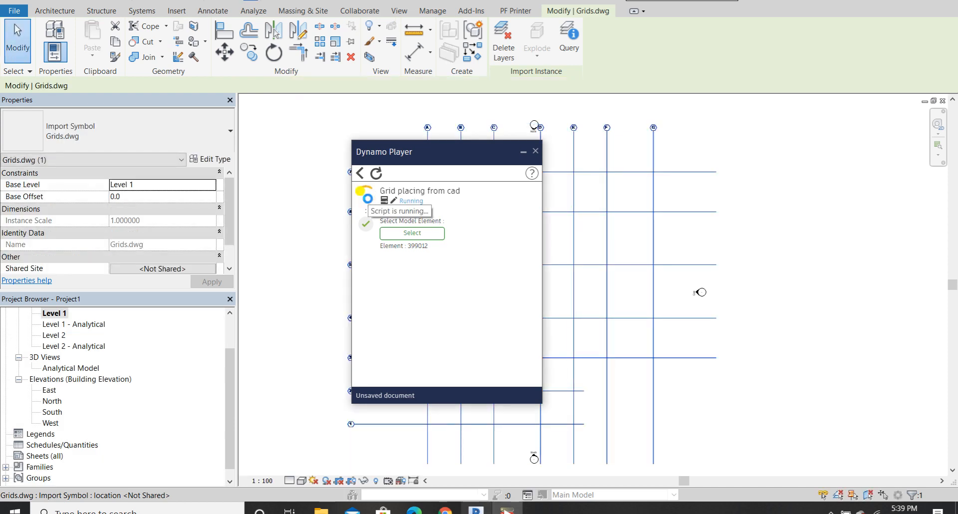
- Generate the grids, then hide Grids.dwg under Imported Categories in Visibility/Graphics
left_click(366, 194)
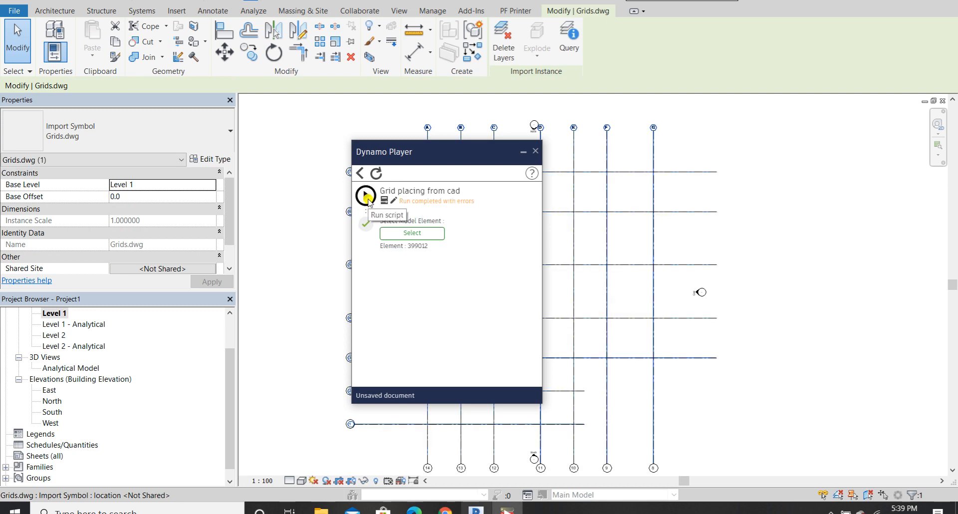
mouse_move(530, 132)
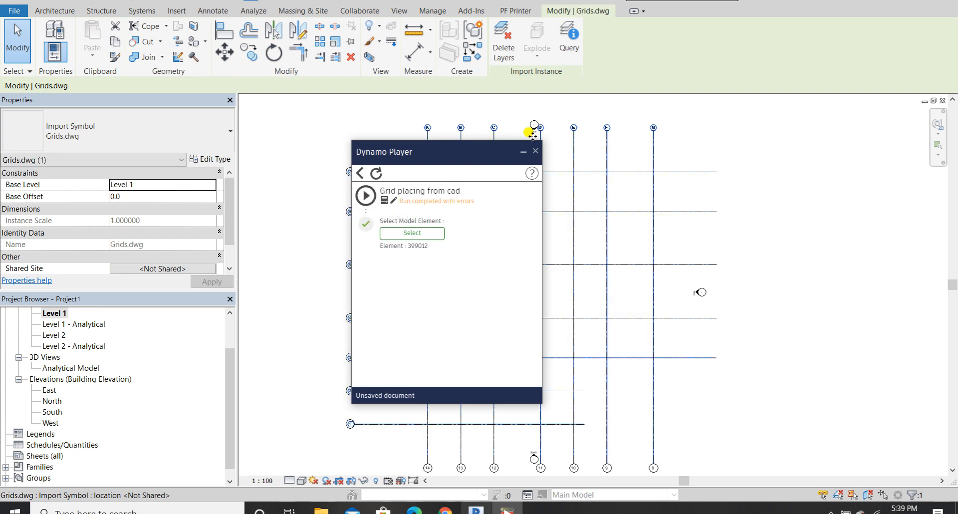
left_click(536, 151)
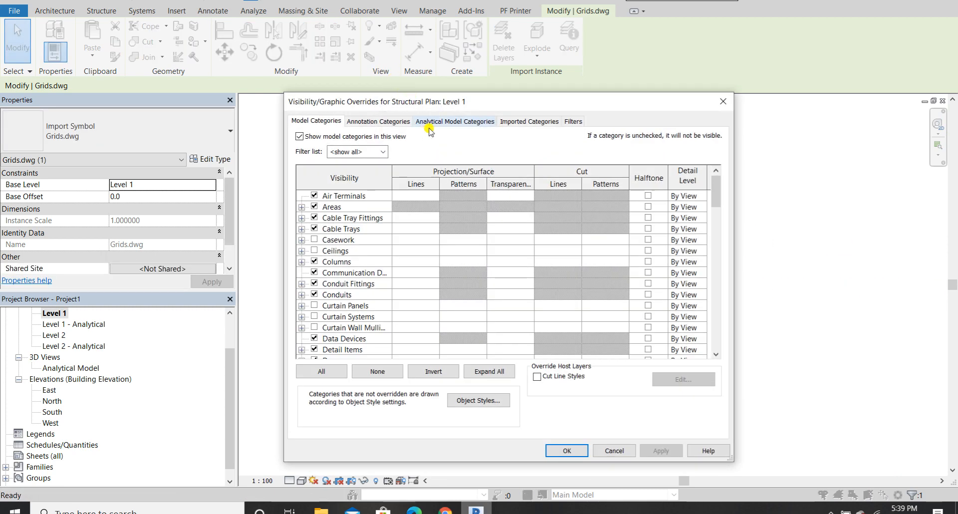
left_click(530, 121)
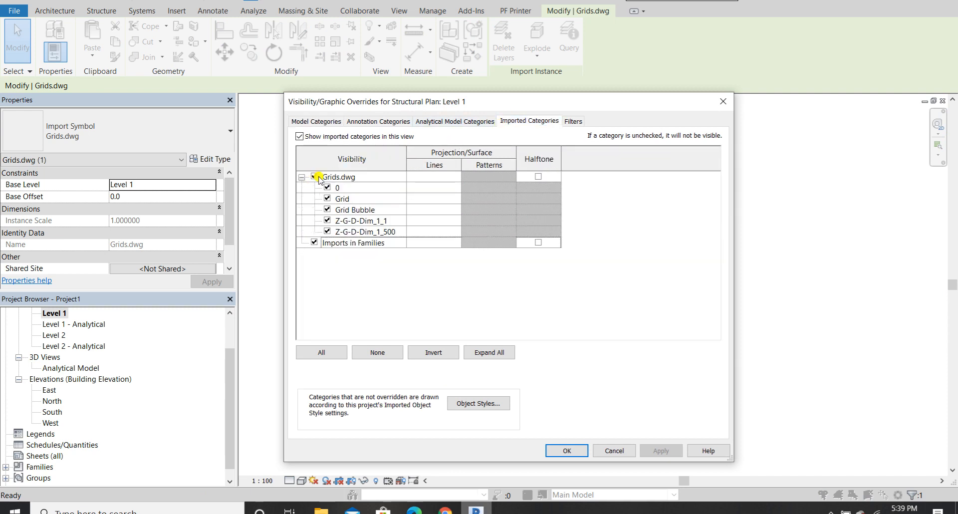
left_click(565, 450)
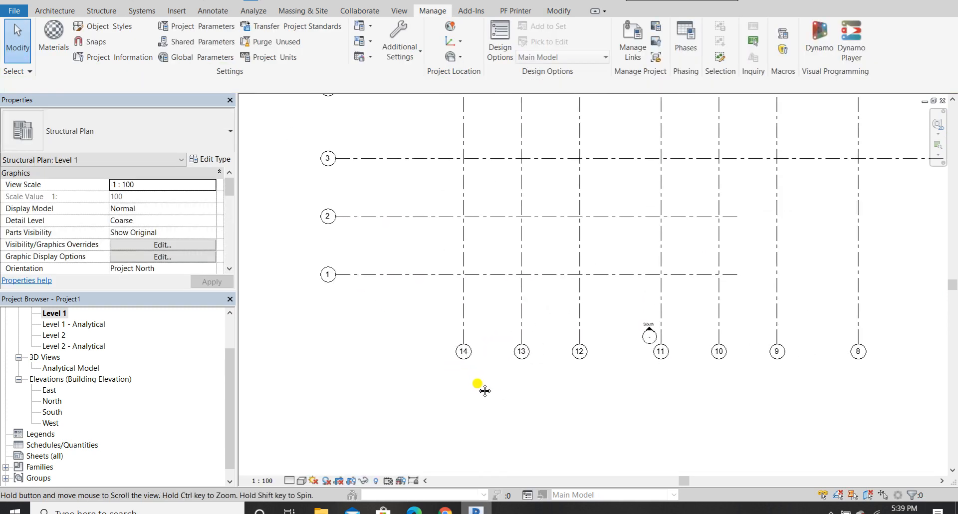
- Relabel the leftmost vertical grids A and C
left_click_drag(483, 389, 409, 271)
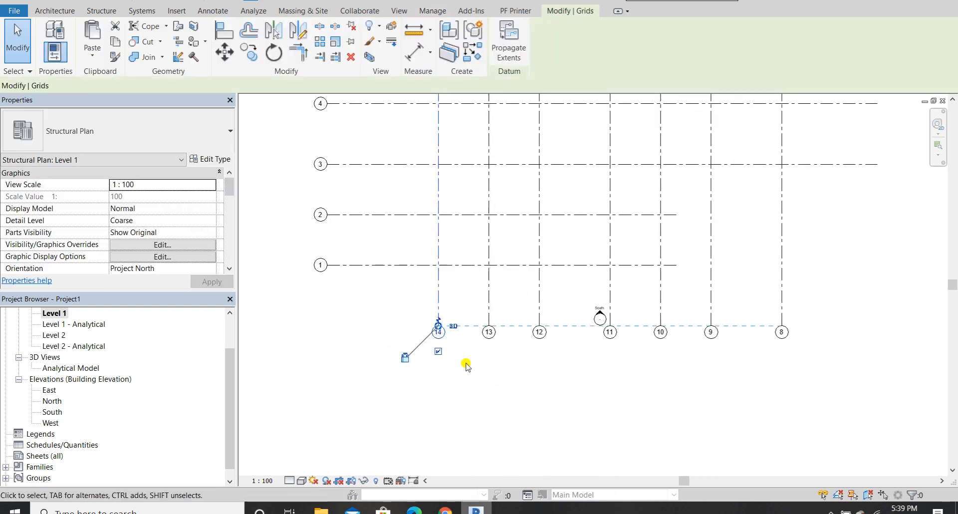
left_click(432, 10)
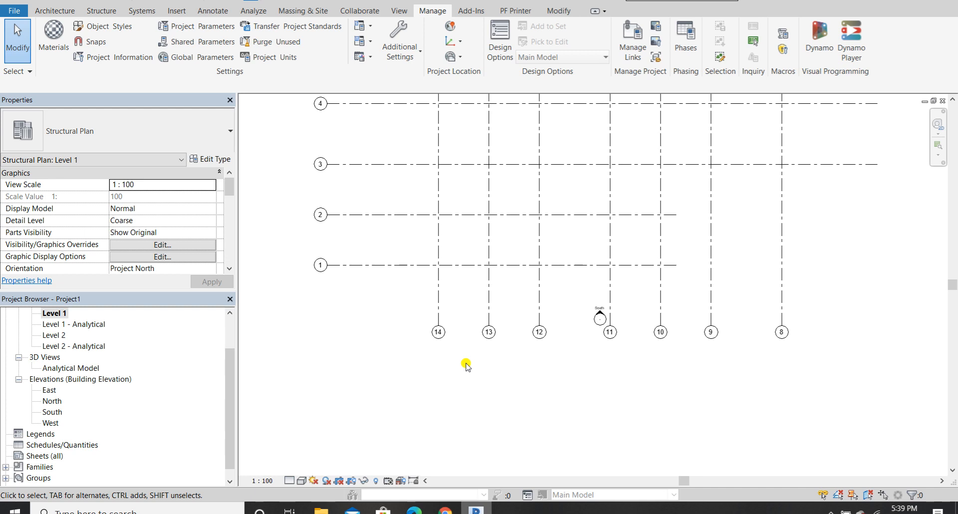
left_click(439, 324)
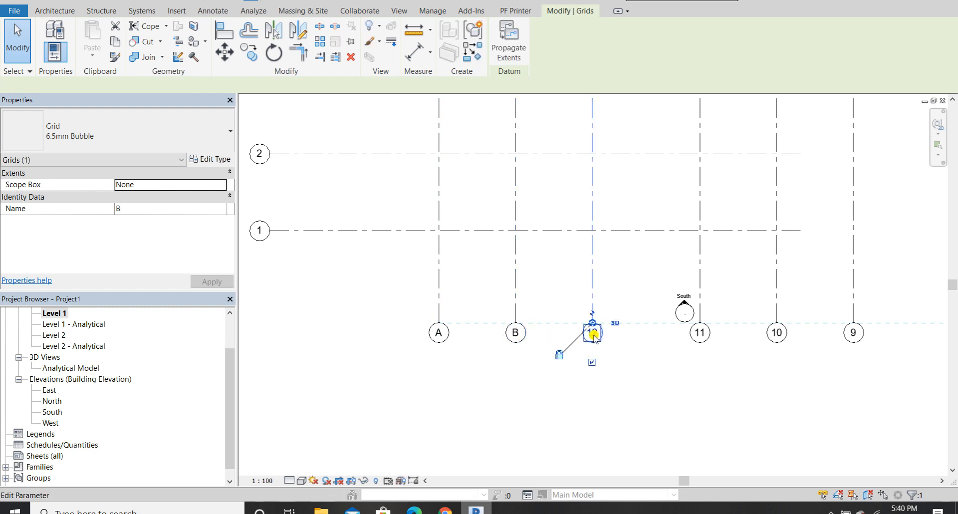
left_click(699, 333)
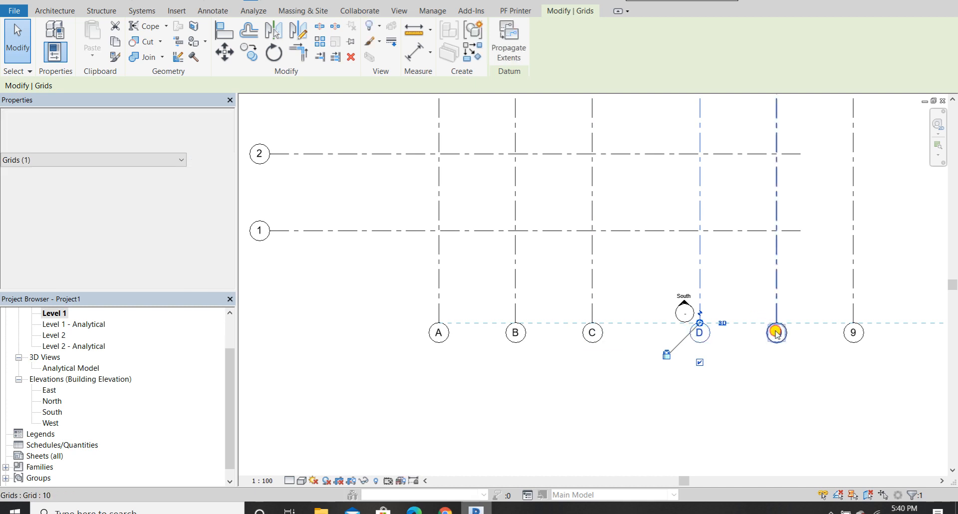
- Relabel grids 10, 9 and 8 as E, F and G
left_click(853, 332)
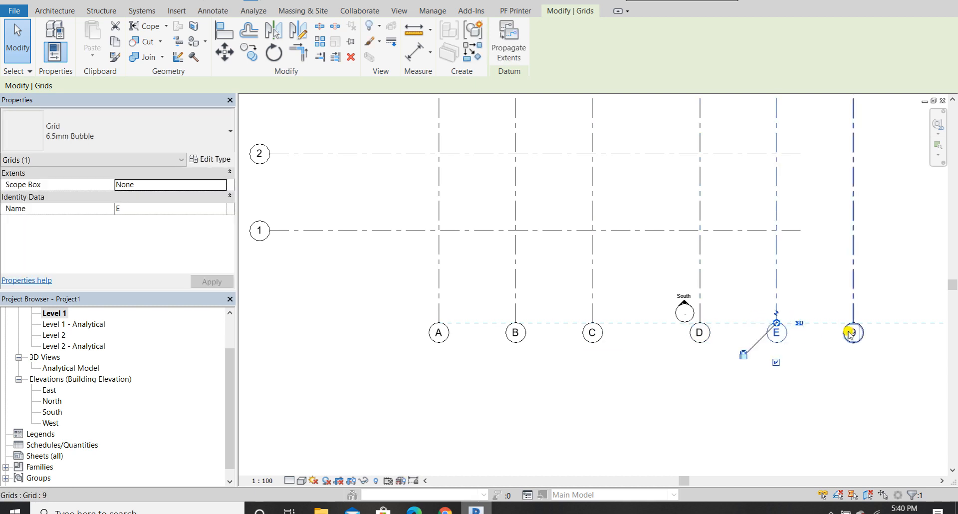
left_click(852, 332)
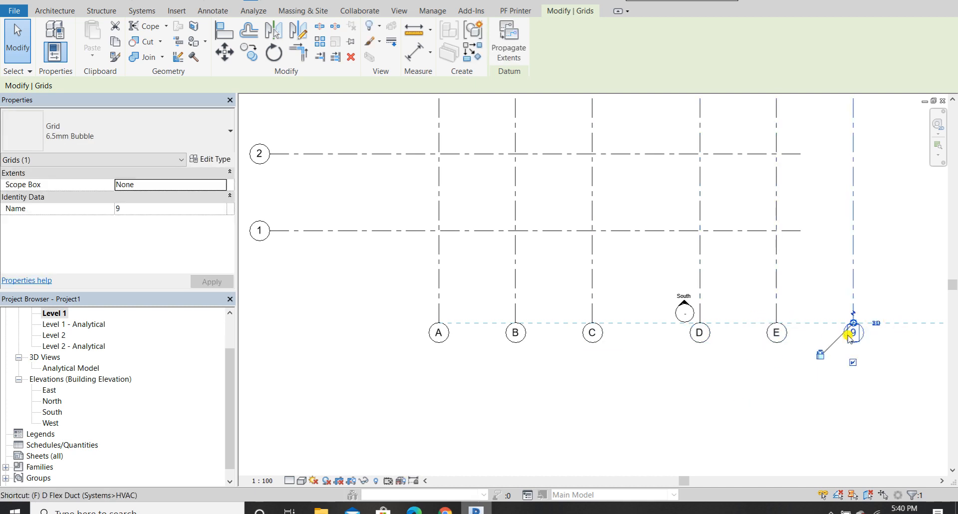
left_click(432, 10)
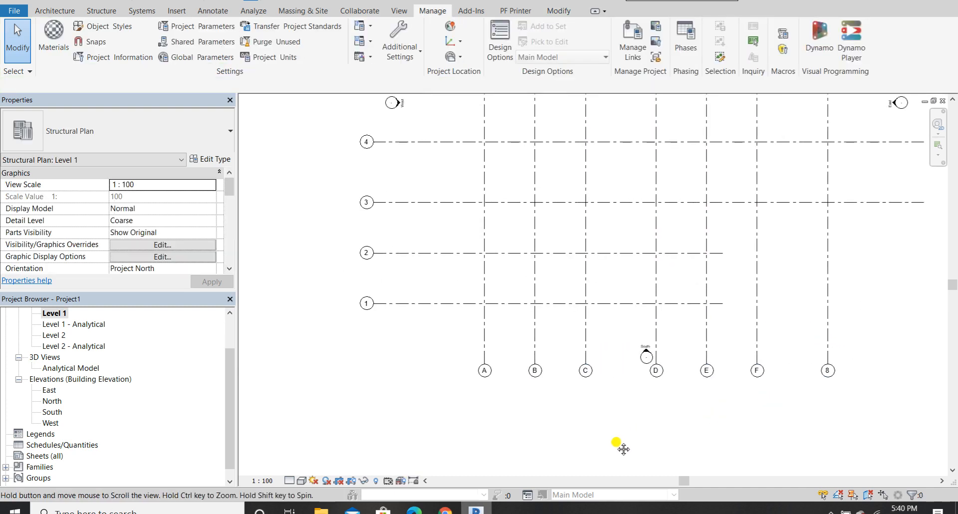
left_click(828, 370)
type("G")
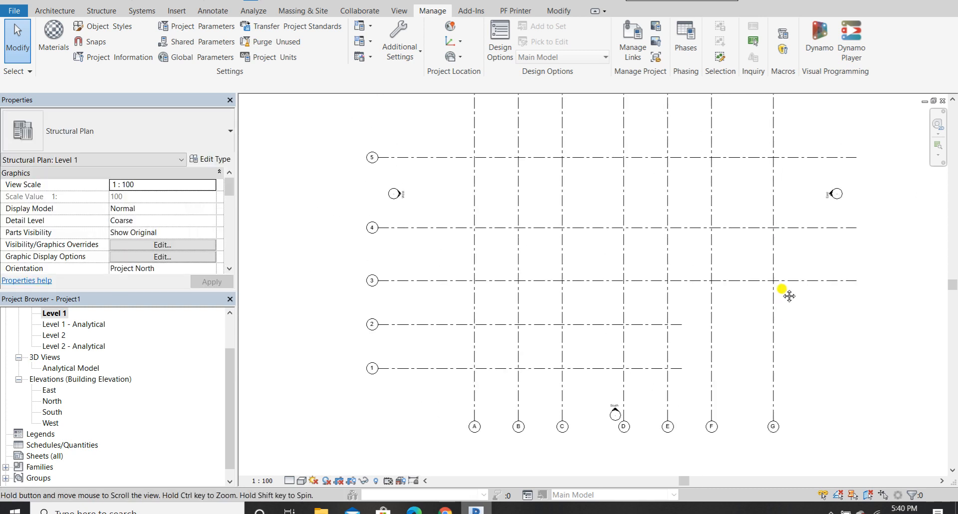
mouse_move(541, 248)
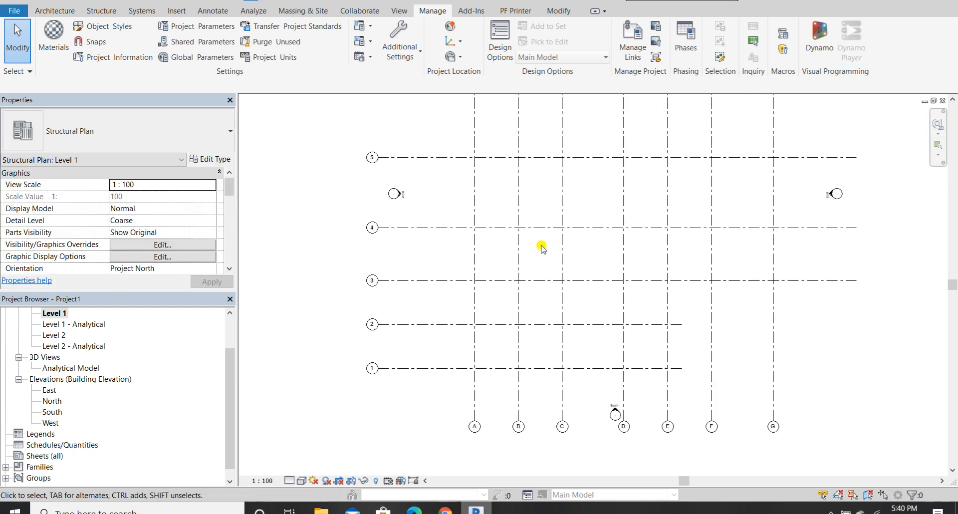
- Load the 'Grid placing from cad' graph in Dynamo from Recent and close Dynamo Player
left_click(850, 36)
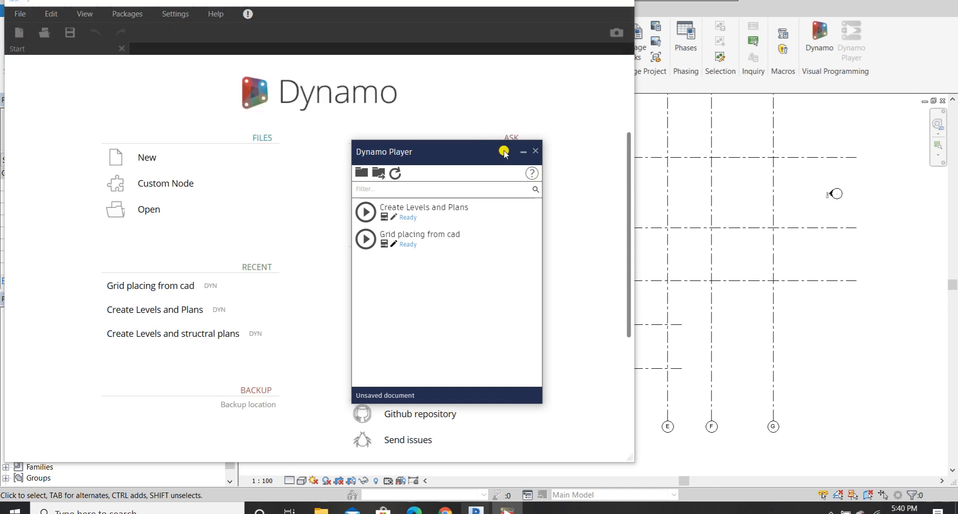
left_click(392, 243)
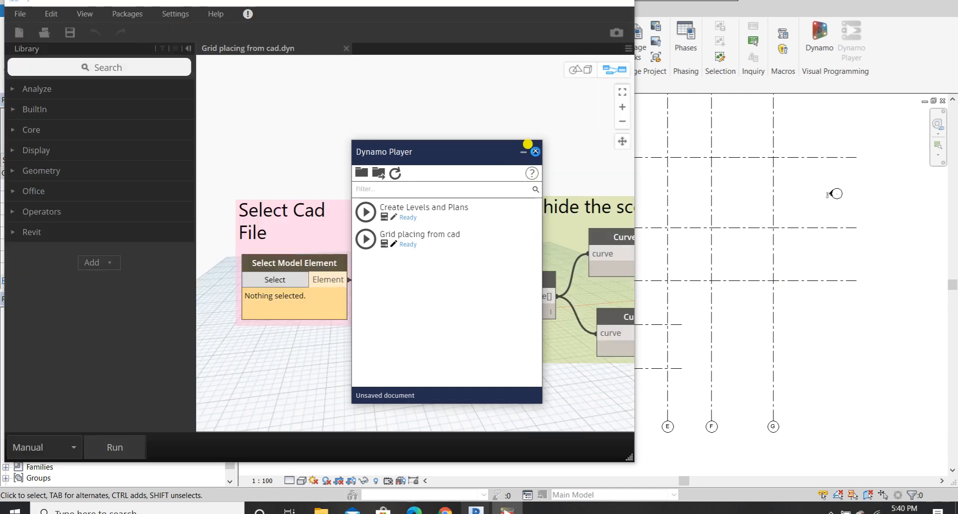
left_click(535, 152)
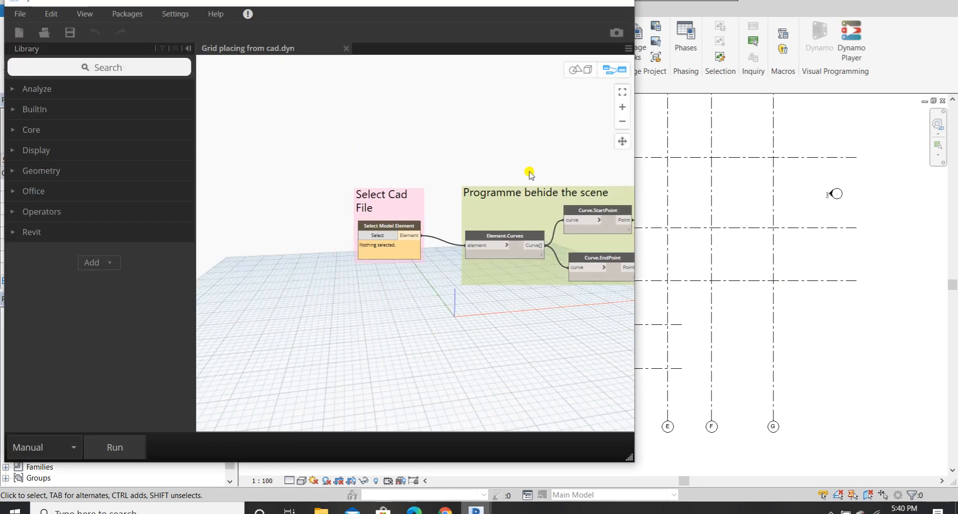